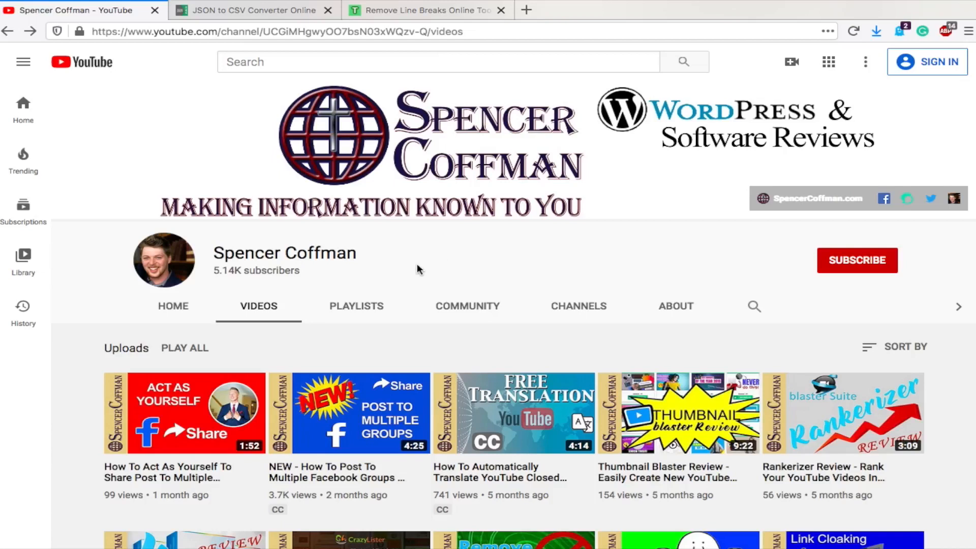
mouse_move(354, 348)
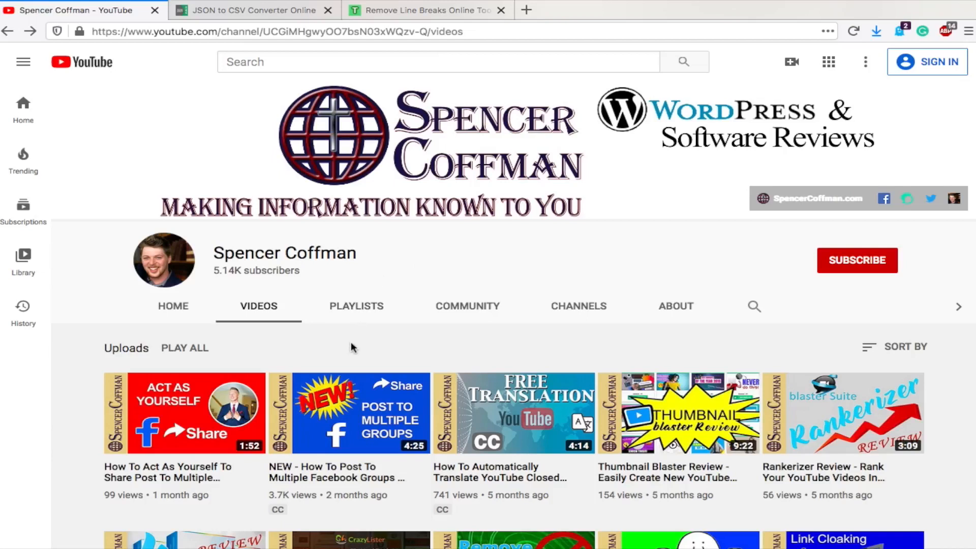
- Open the video 'How To Act As Yourself To Share Post To Multiple Facebook Groups'
click(183, 412)
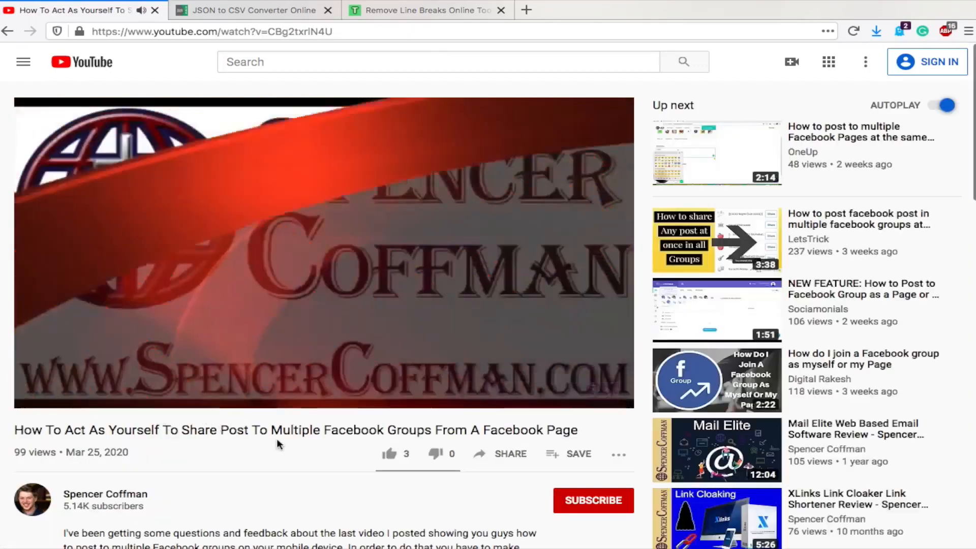
- Open the page inspector beside the playing video via Inspect Element
click(324, 255)
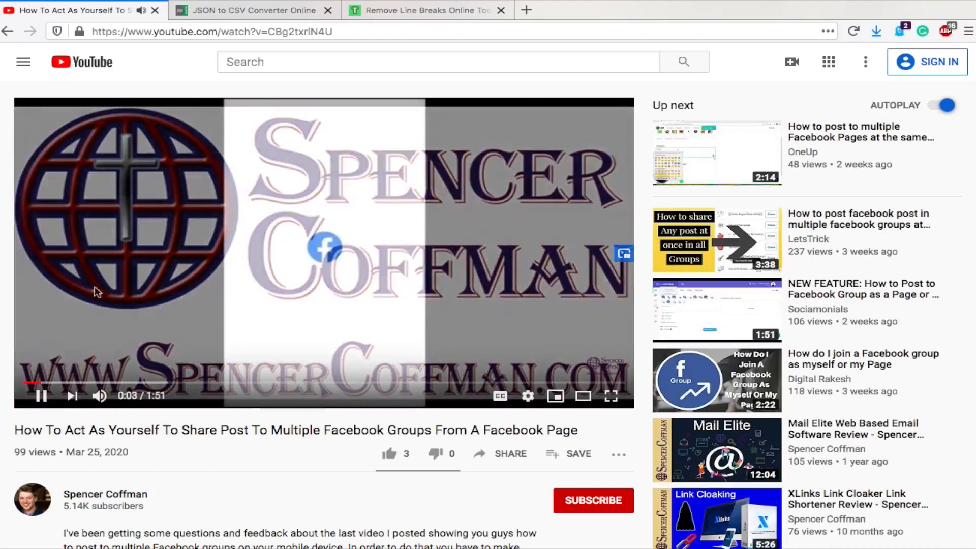
right_click(96, 292)
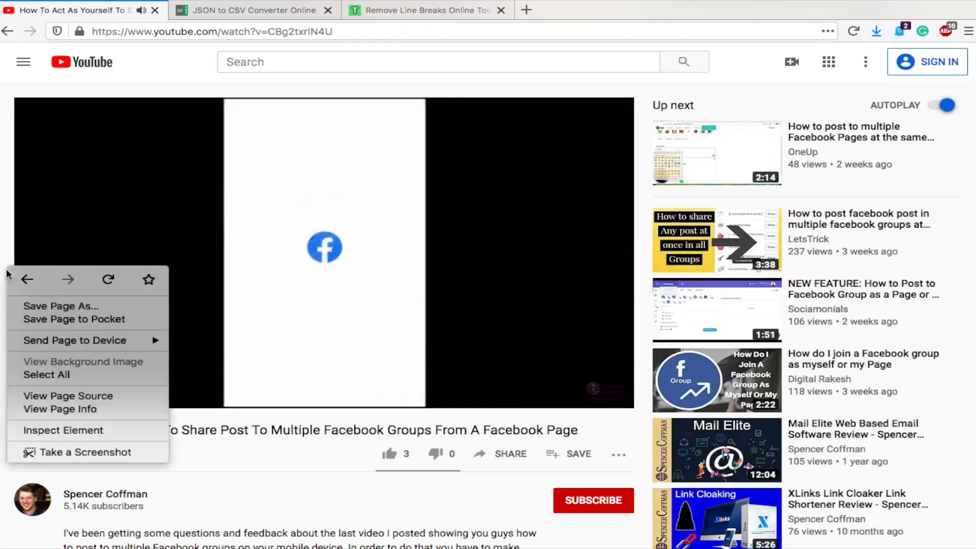
mouse_move(86, 436)
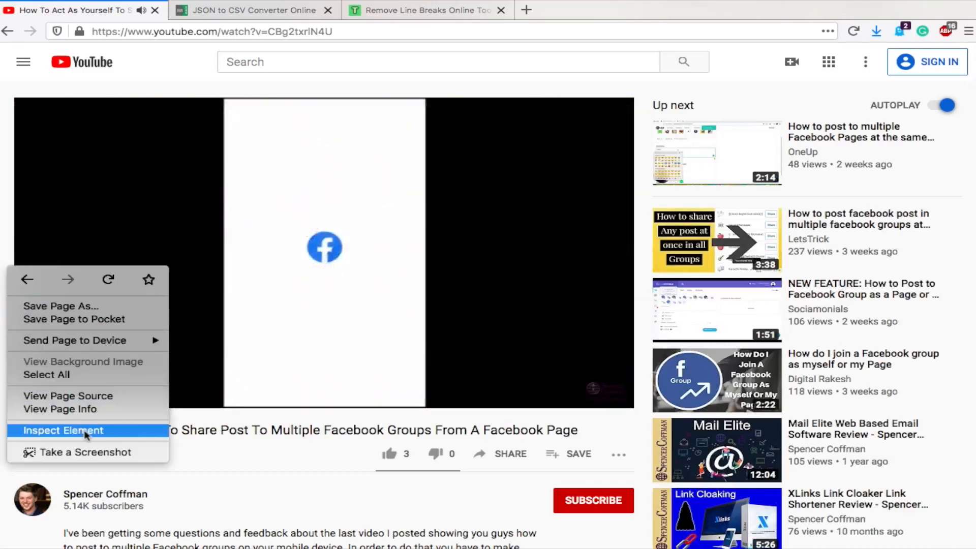
click(63, 430)
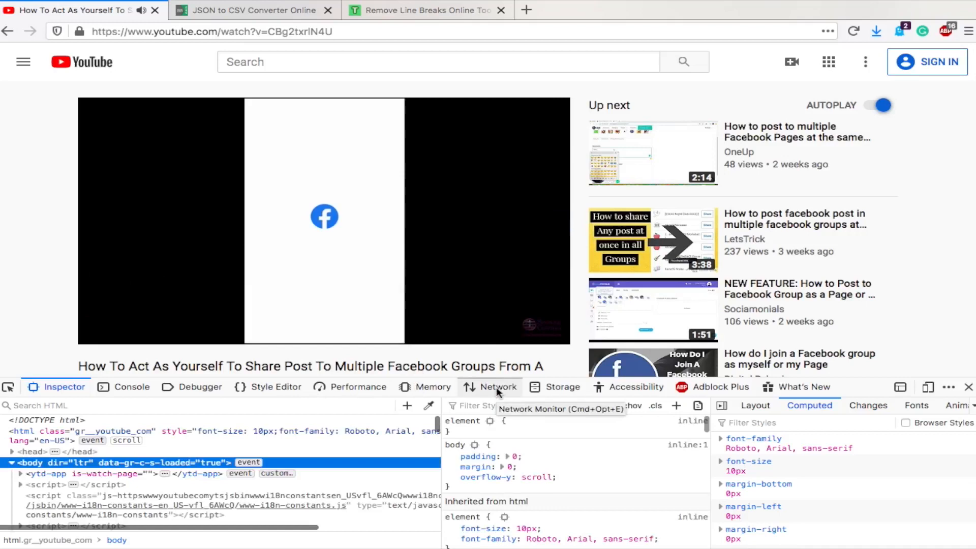
- Monitor the Network requests, turn on the video's captions, then pause playback
click(496, 387)
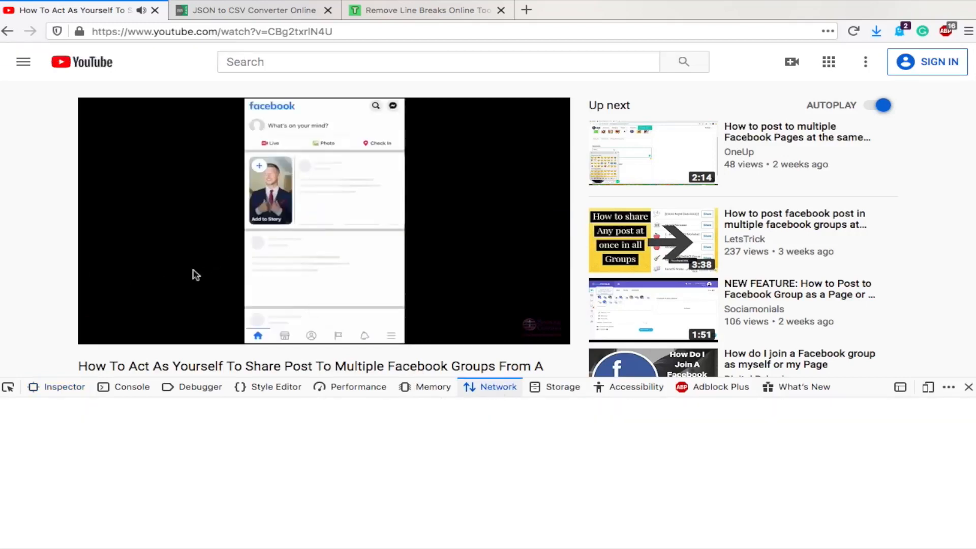
mouse_move(212, 258)
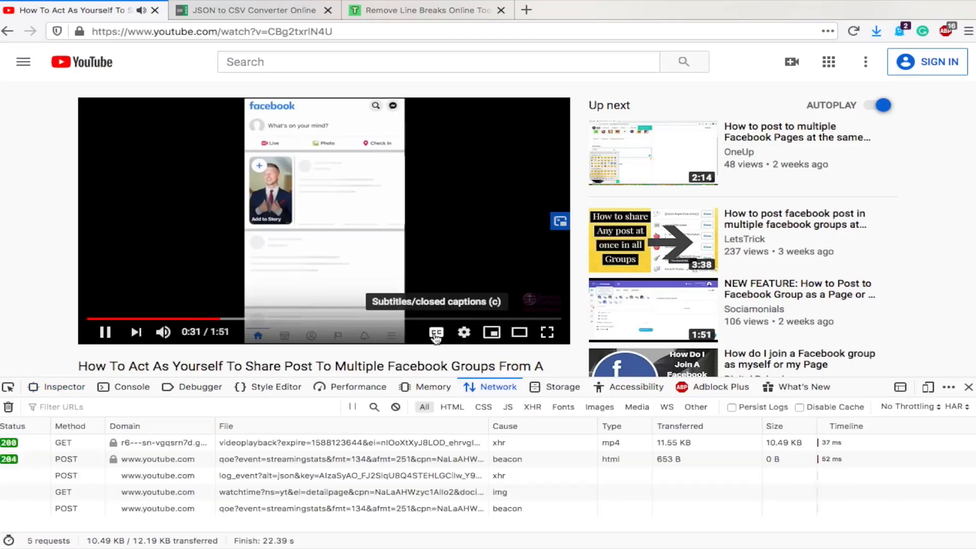
click(435, 331)
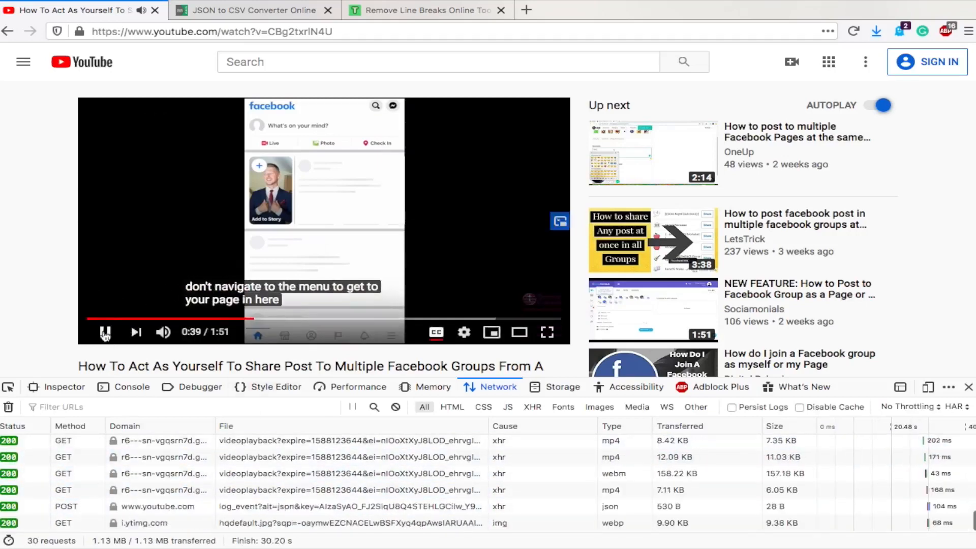
click(105, 332)
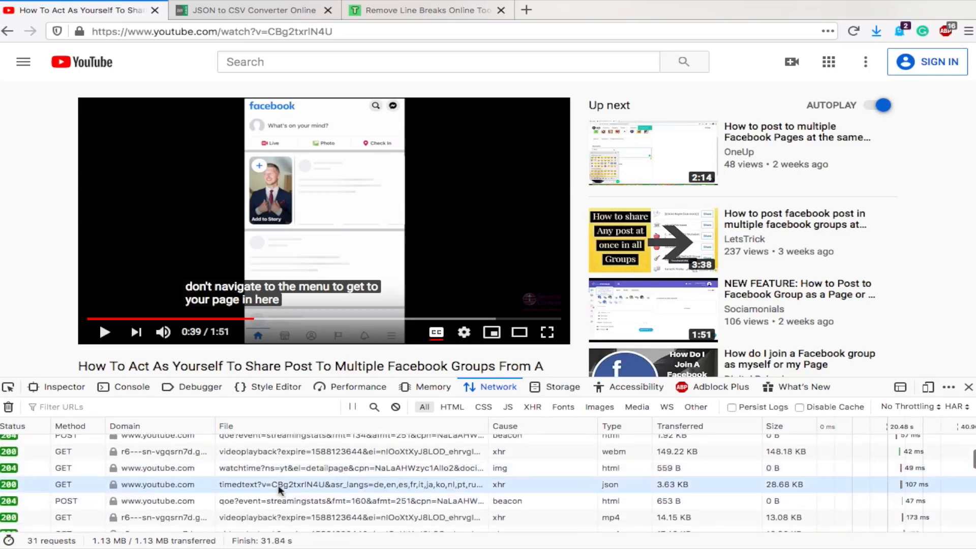
- Open the timedtext caption GET request in a new browser tab
right_click(280, 485)
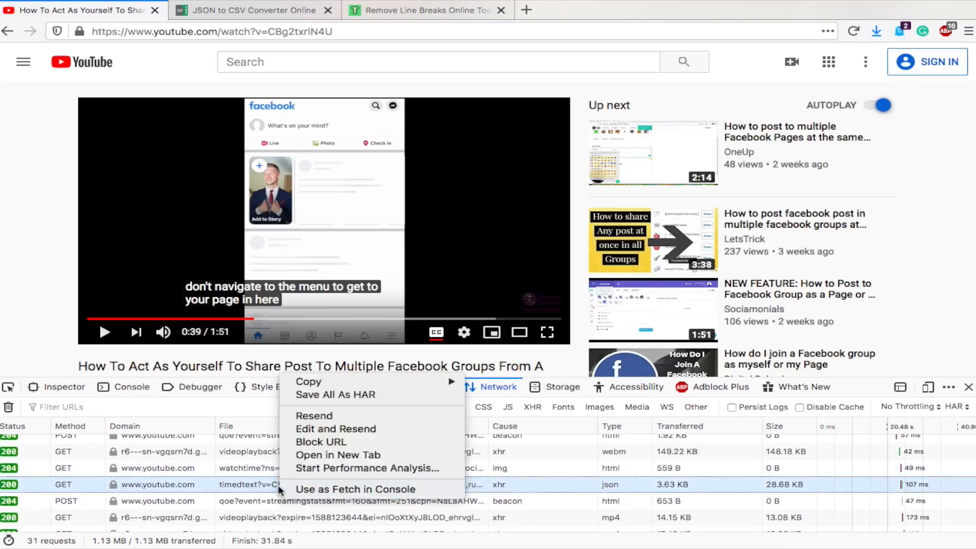
mouse_move(338, 454)
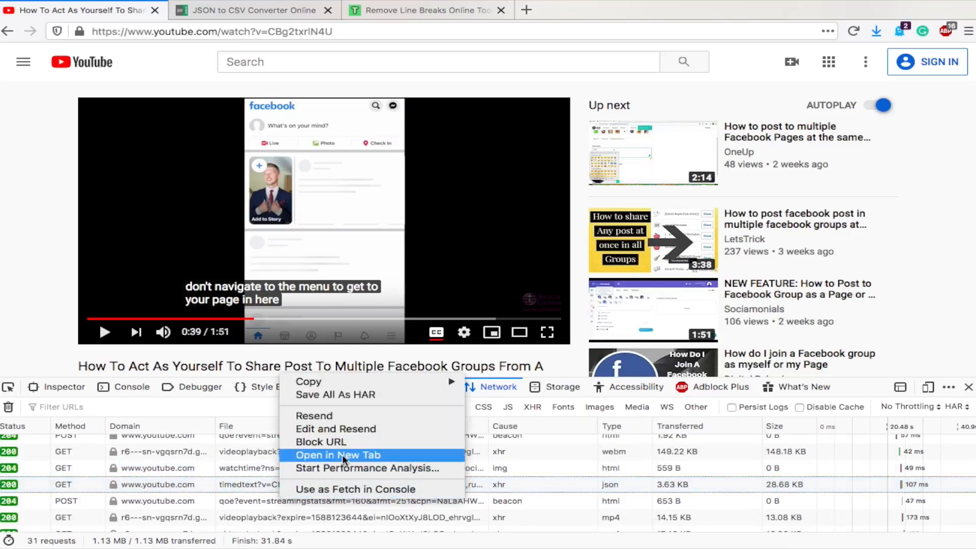
click(337, 454)
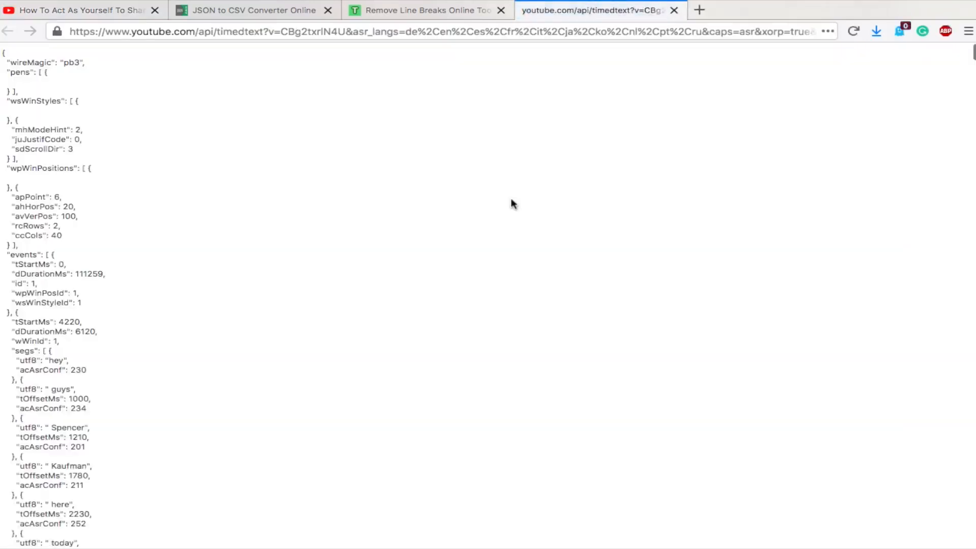
- Look through the caption JSON, select its contents, then switch to the JSON to CSV Converter
click(16, 51)
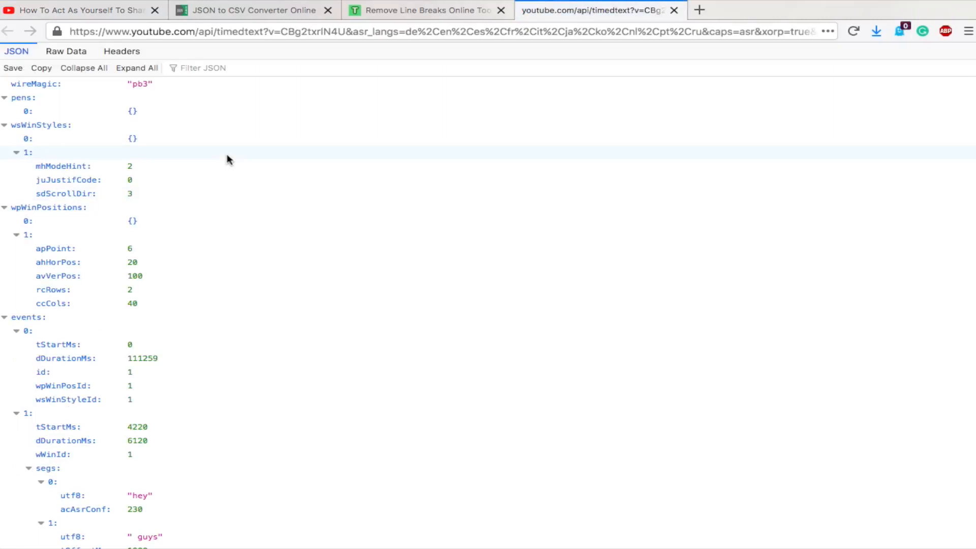
scroll(down, 3)
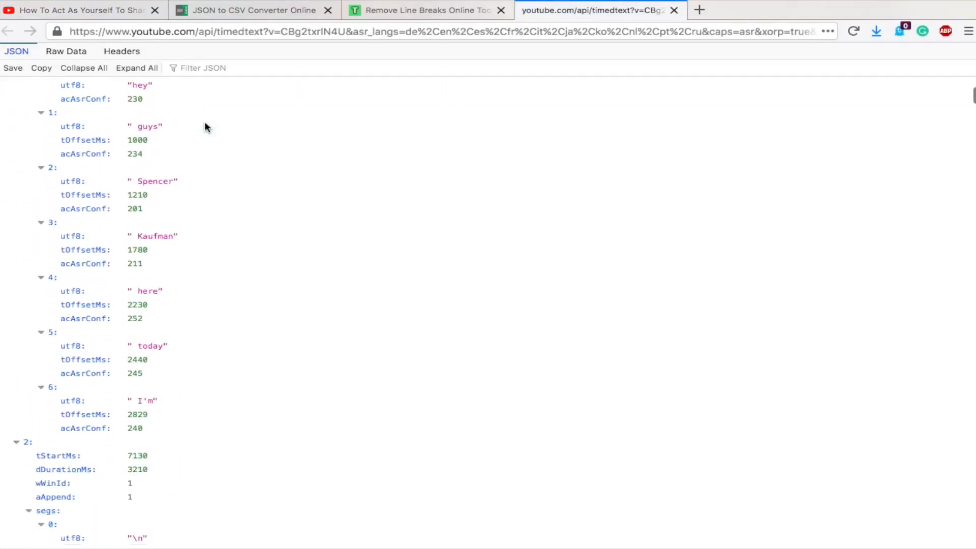
scroll(down, 3)
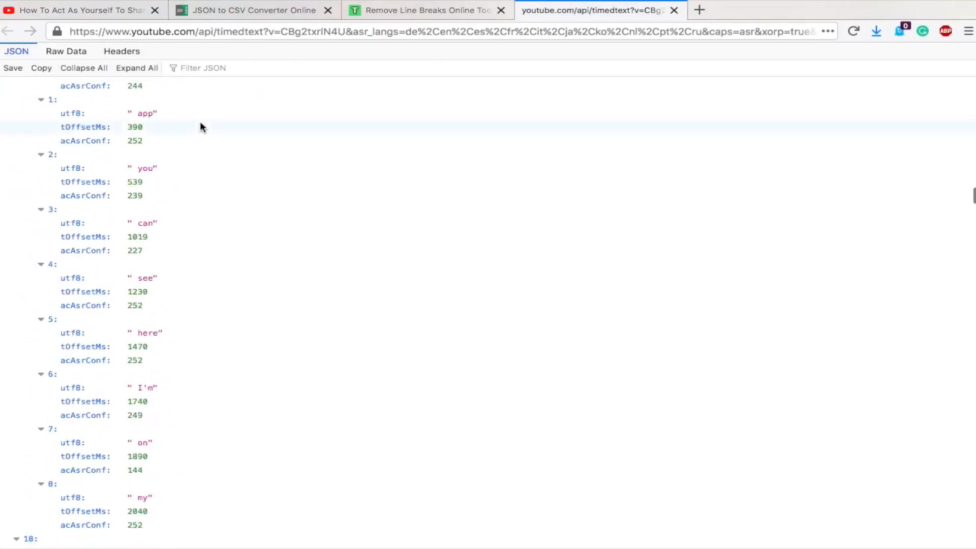
mouse_move(16, 51)
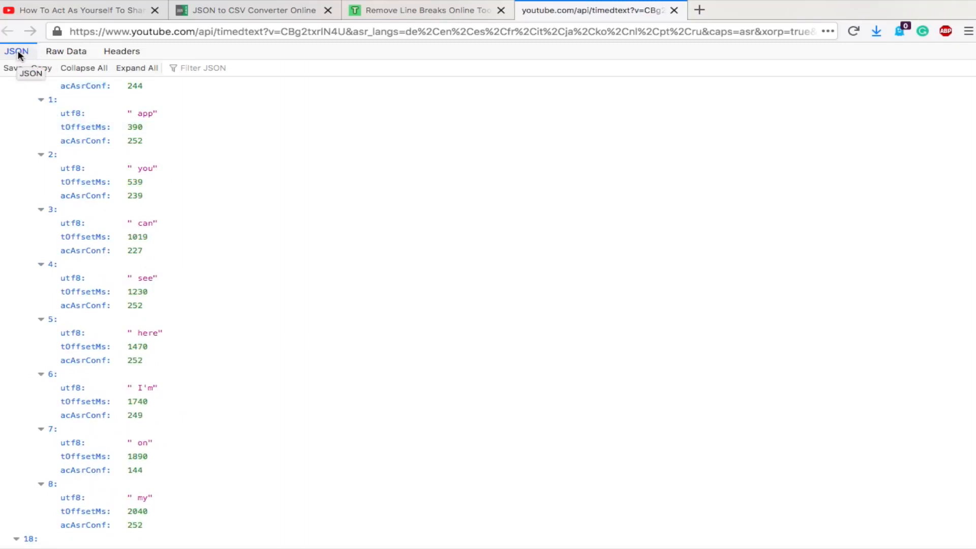
mouse_move(186, 251)
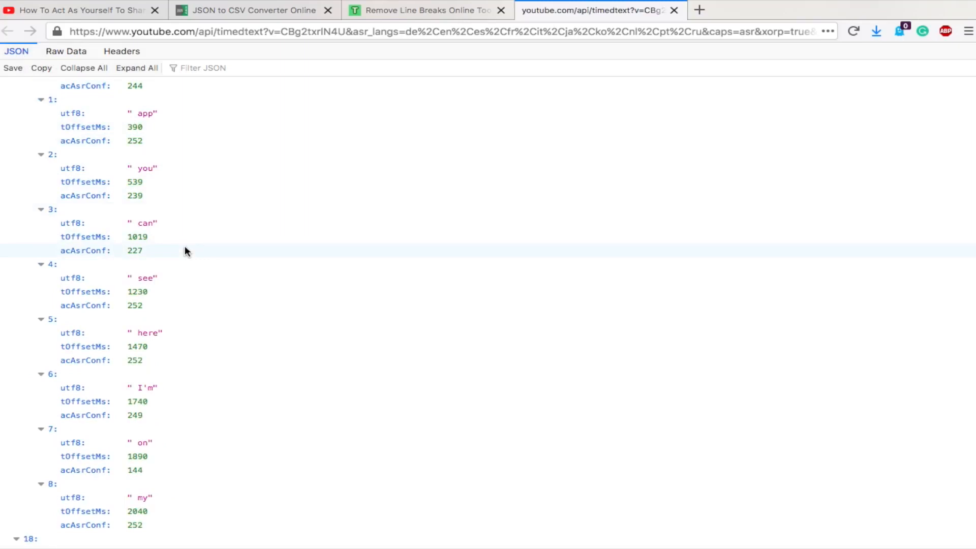
scroll(up, 3)
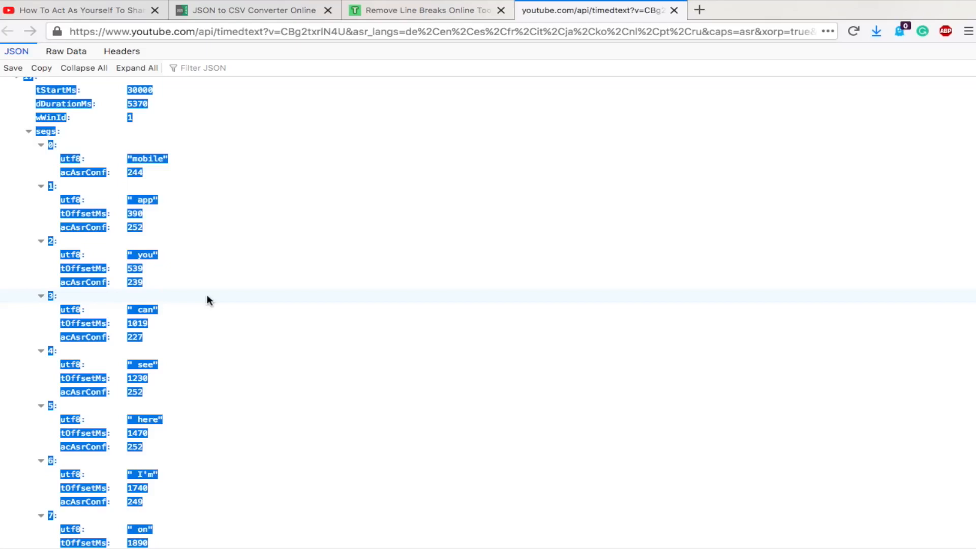
click(254, 10)
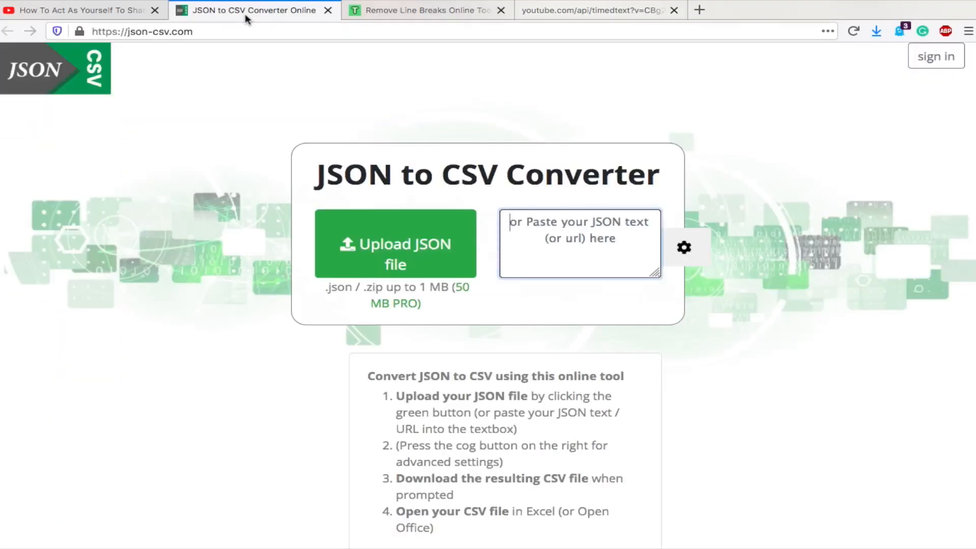
mouse_move(138, 53)
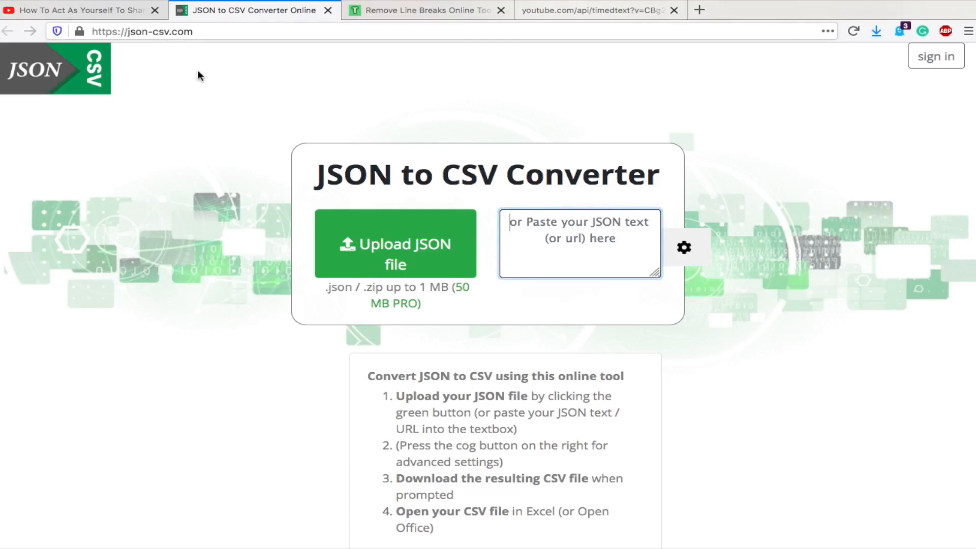
mouse_move(555, 241)
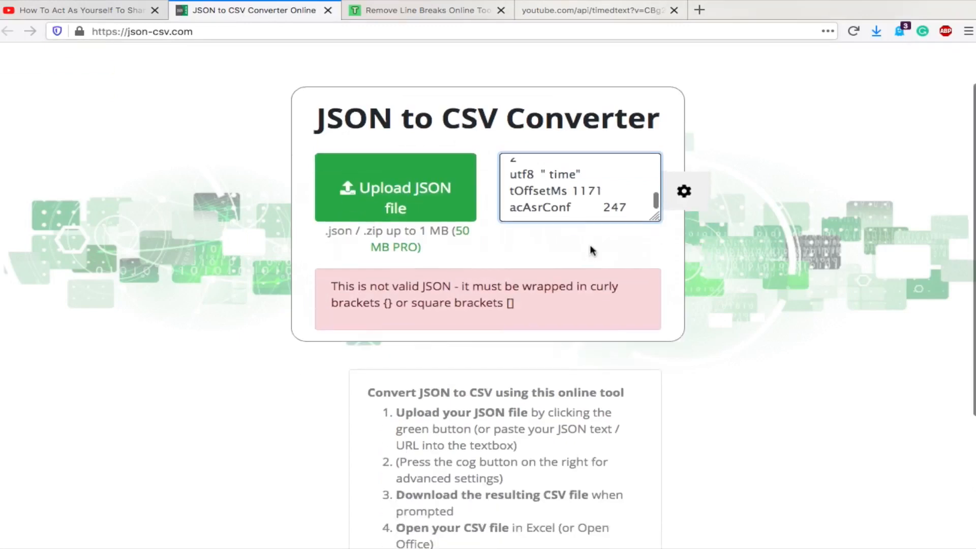
- See the pasted captions rejected as invalid JSON and go back to the timedtext tab
scroll(up, 3)
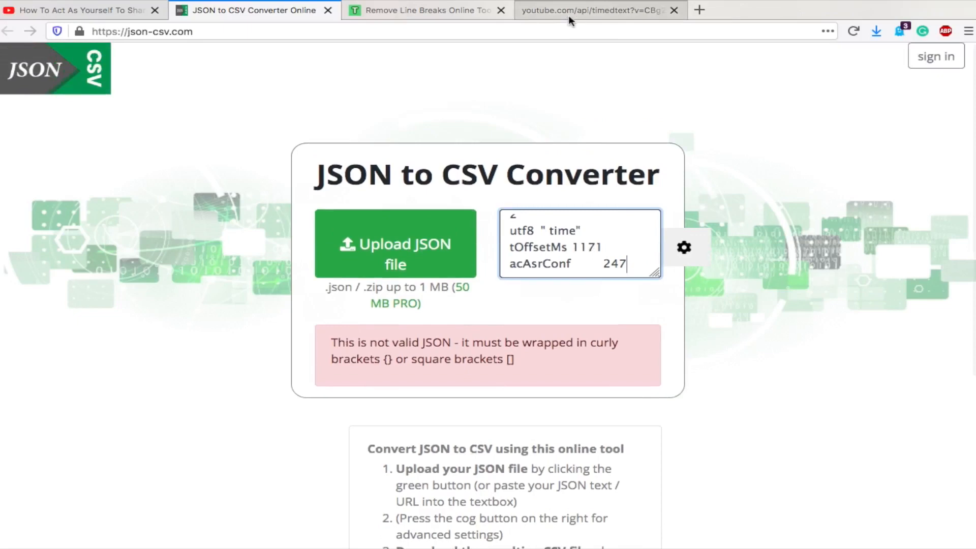
click(597, 11)
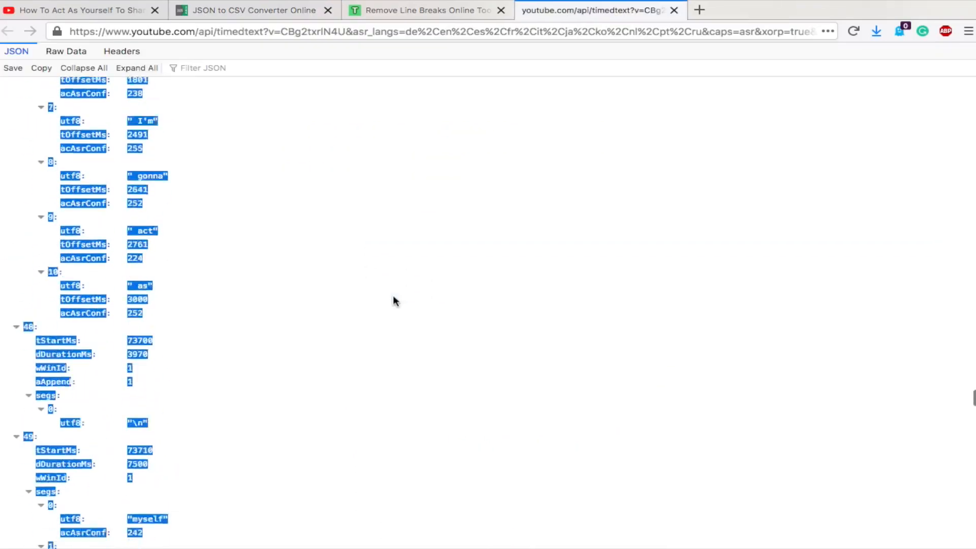
- Copy the Raw Data caption JSON into json-csv.com so it converts, then return to timedtext
scroll(down, 3)
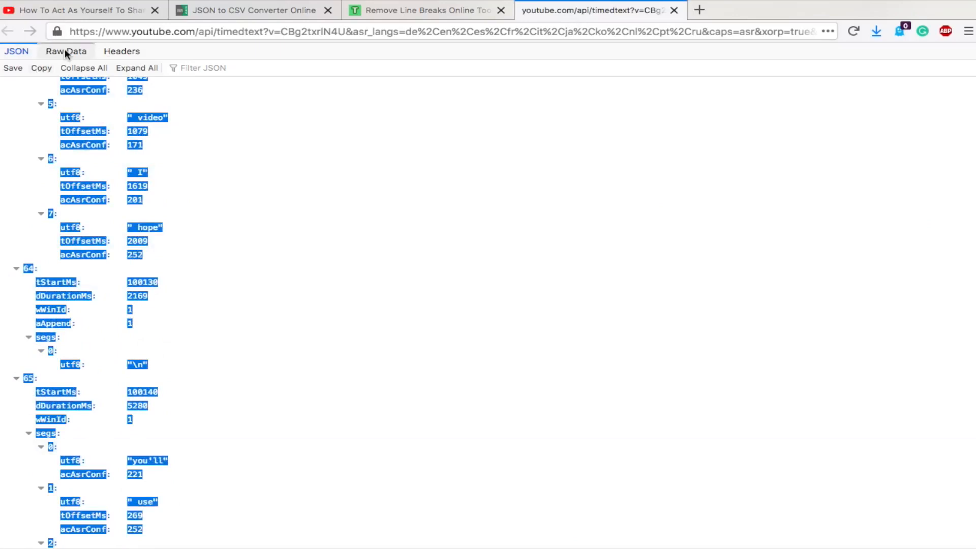
click(65, 51)
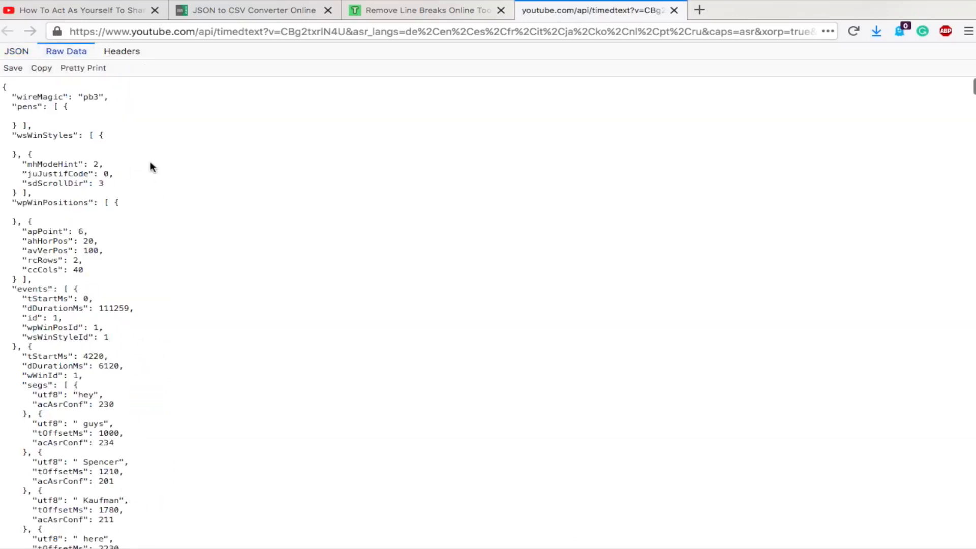
key(ctrl+a)
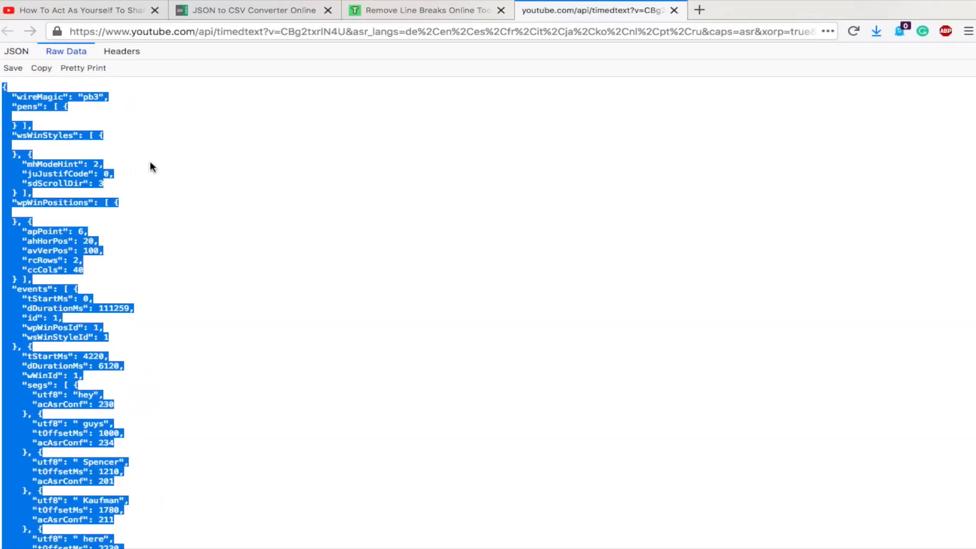
click(255, 10)
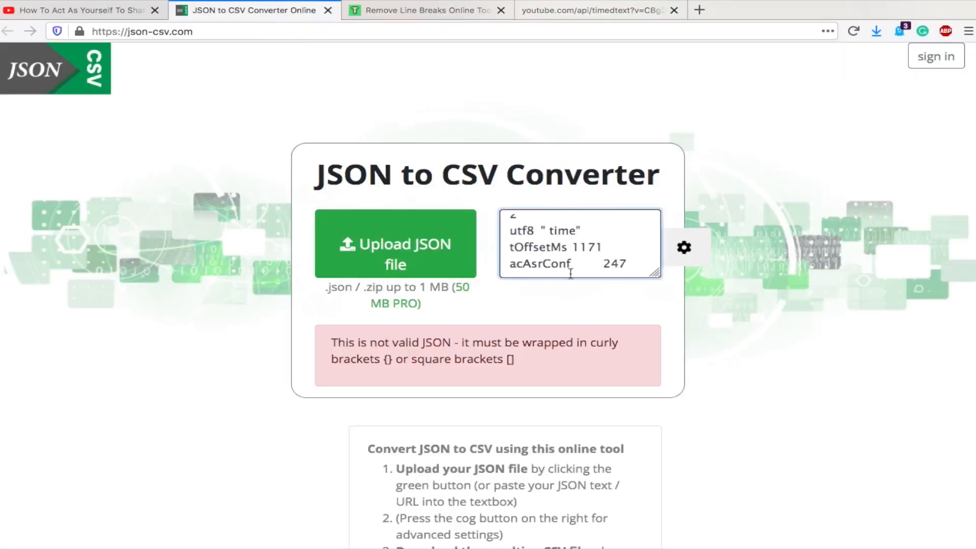
scroll(down, 3)
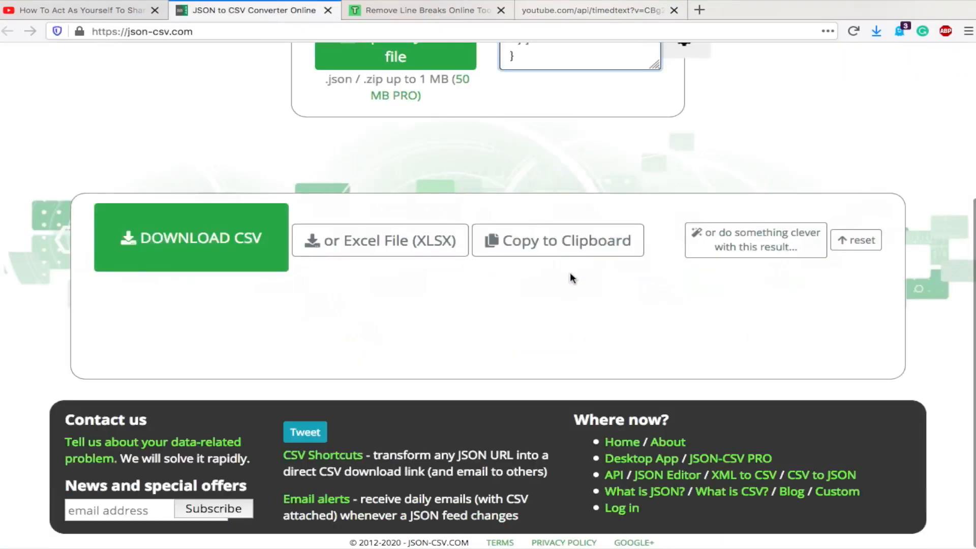
click(599, 10)
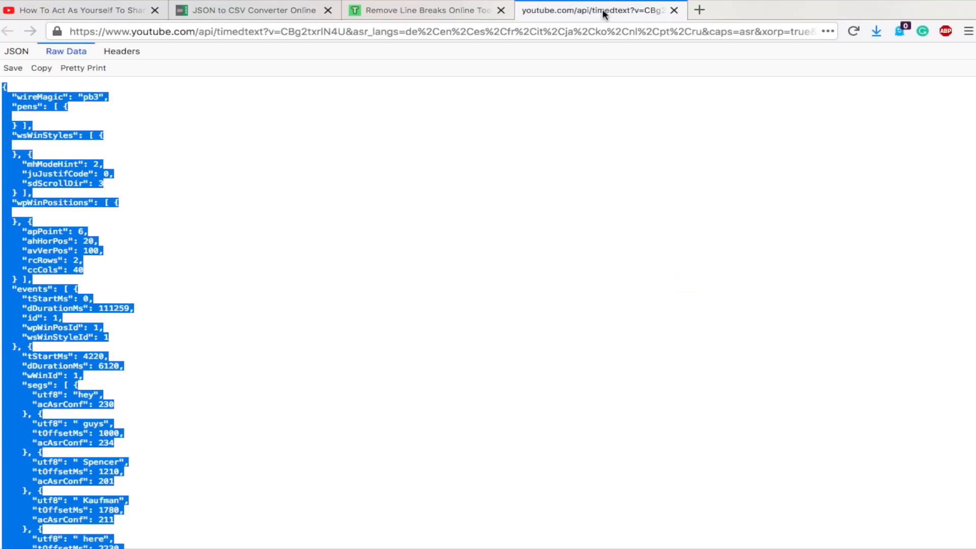
mouse_move(16, 51)
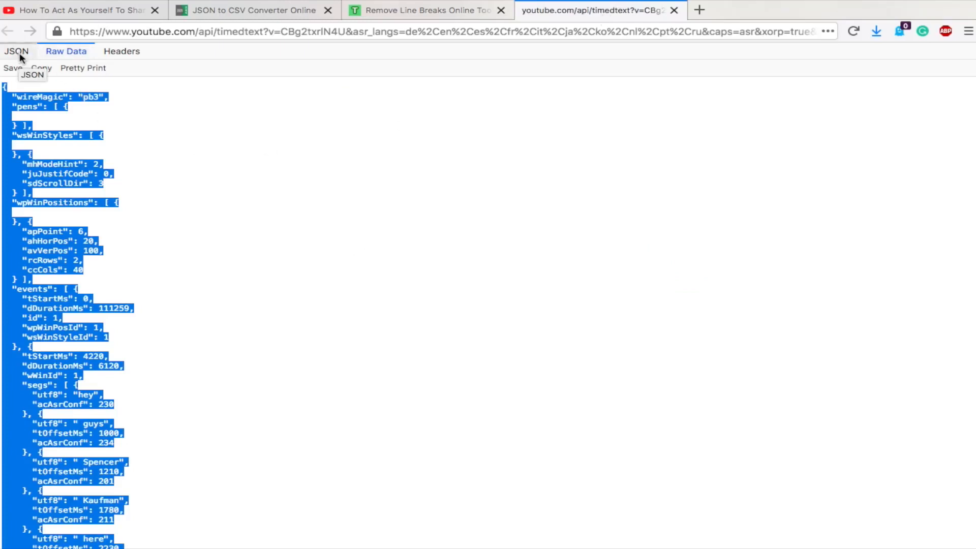
mouse_move(66, 51)
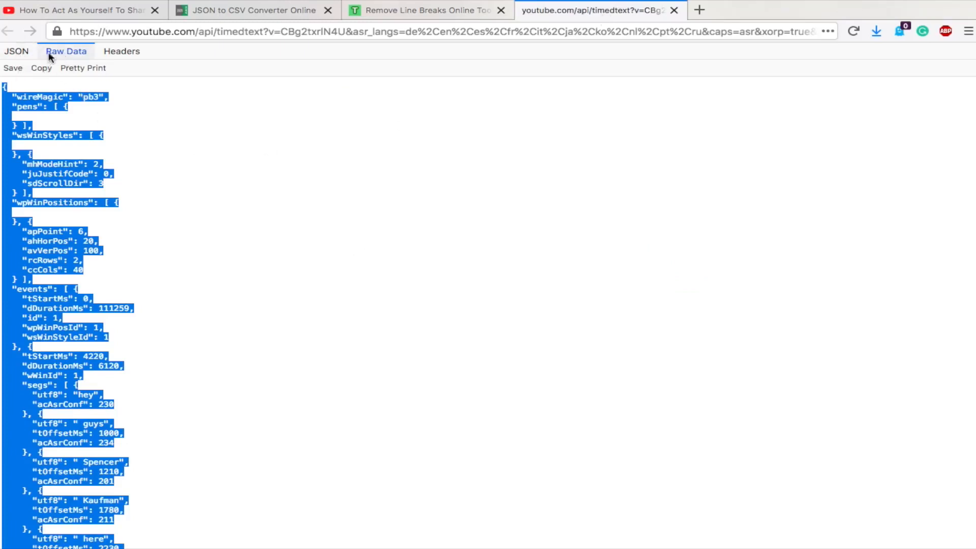
mouse_move(200, 159)
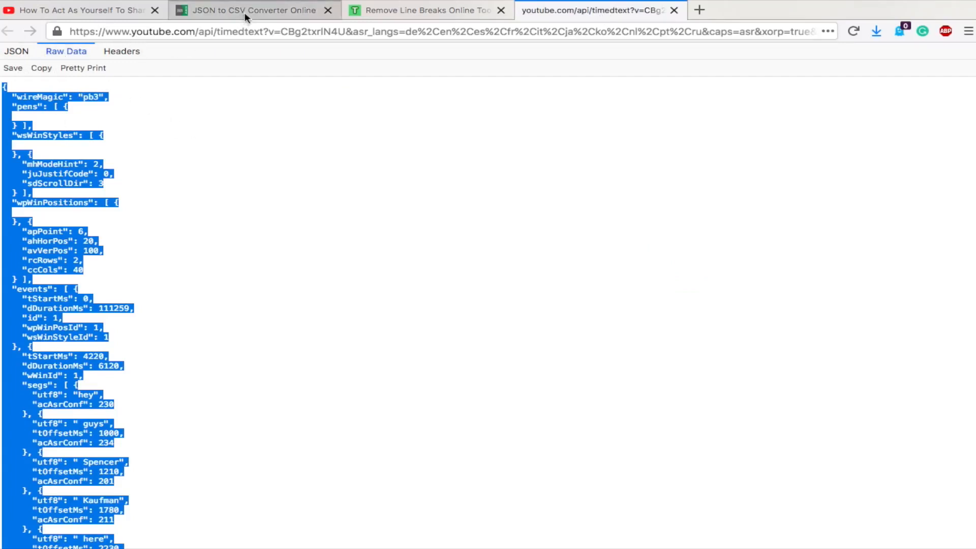
- Switch back to the JSON to CSV Converter tab showing the captions as a table
click(252, 10)
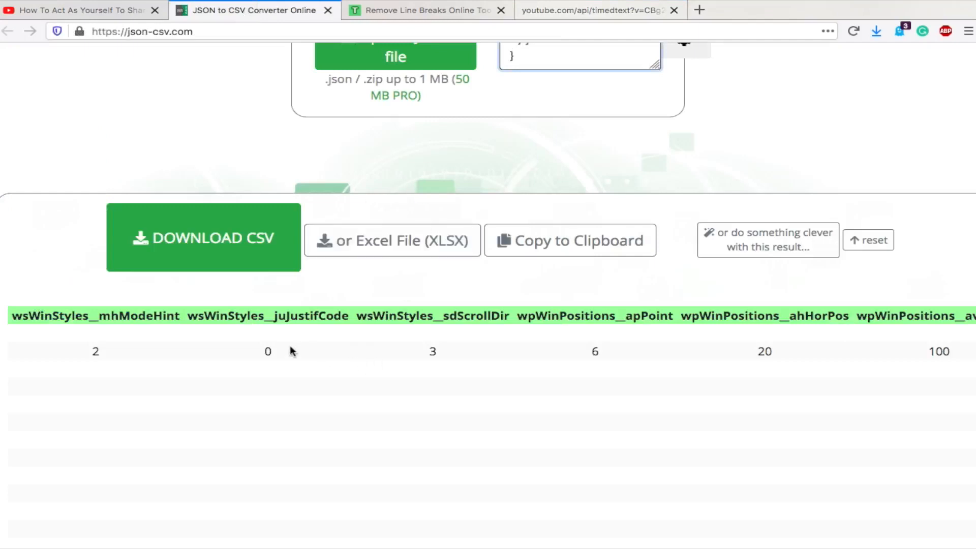
- Review the results table, download it as Excel File (XLSX) and open it with Microsoft Excel
scroll(right, 3)
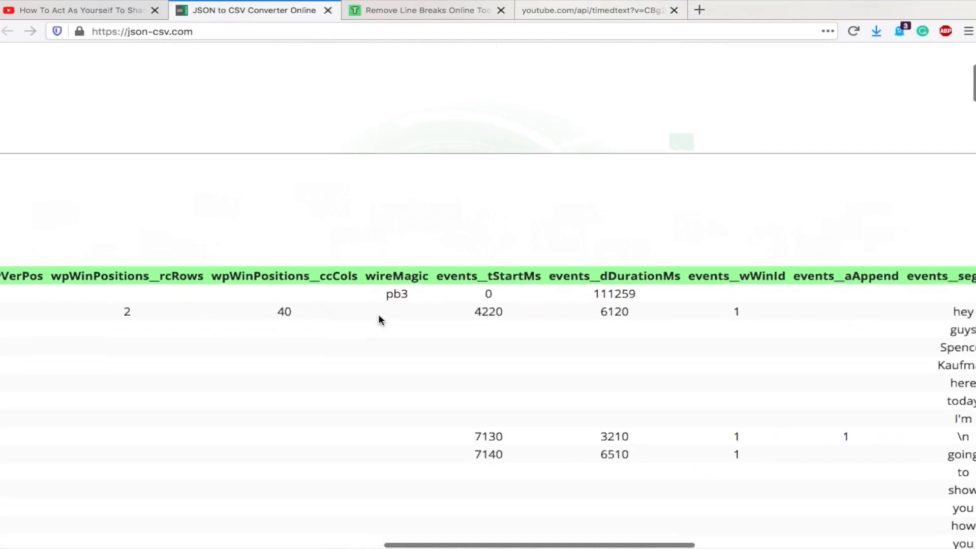
scroll(right, 3)
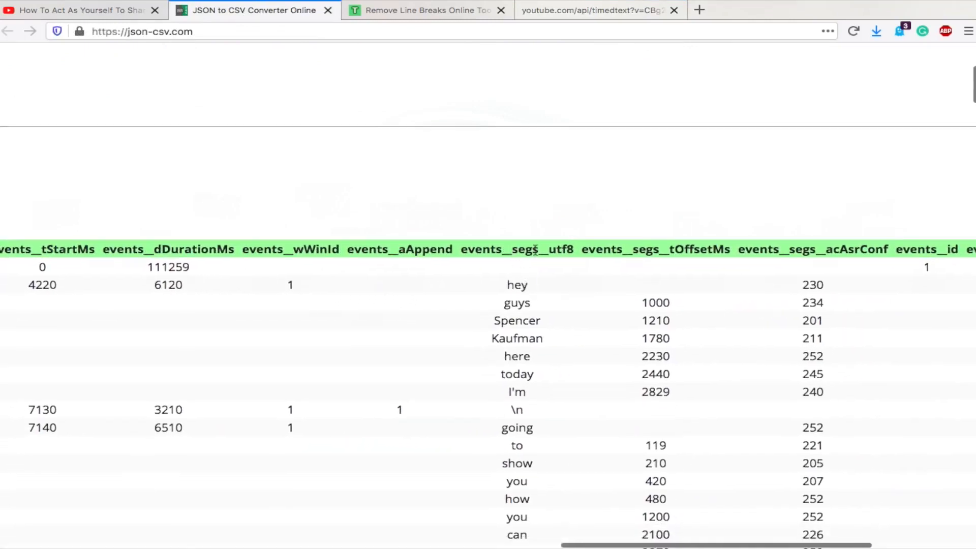
scroll(up, 3)
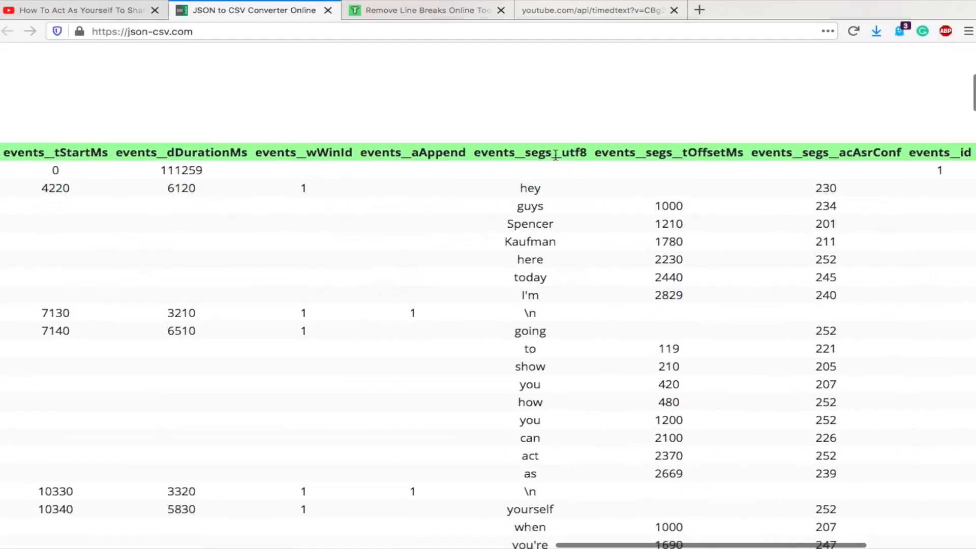
scroll(down, 3)
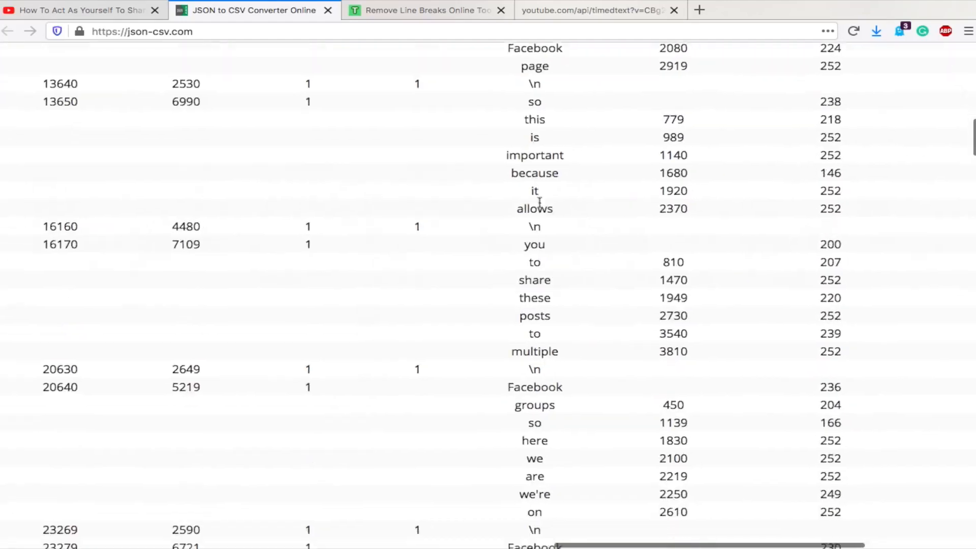
scroll(down, 3)
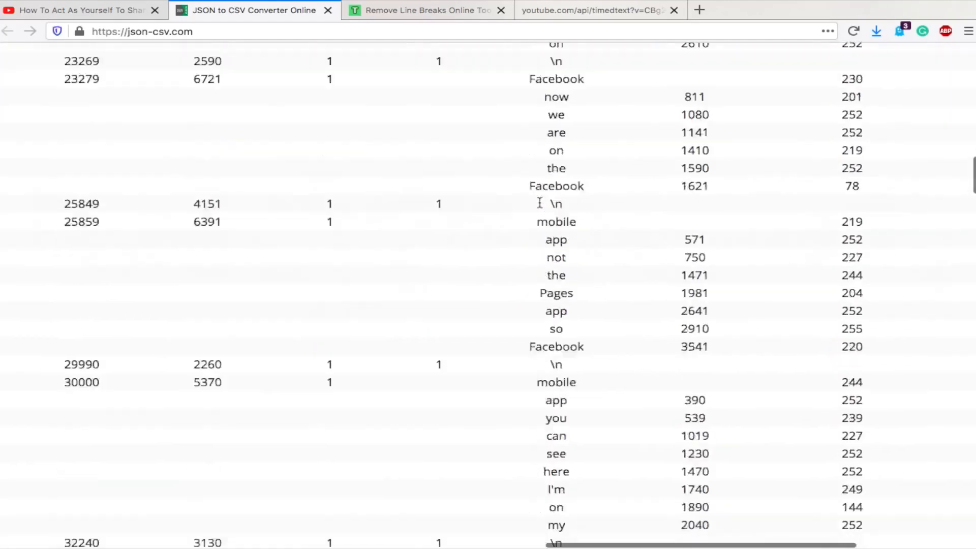
scroll(up, 3)
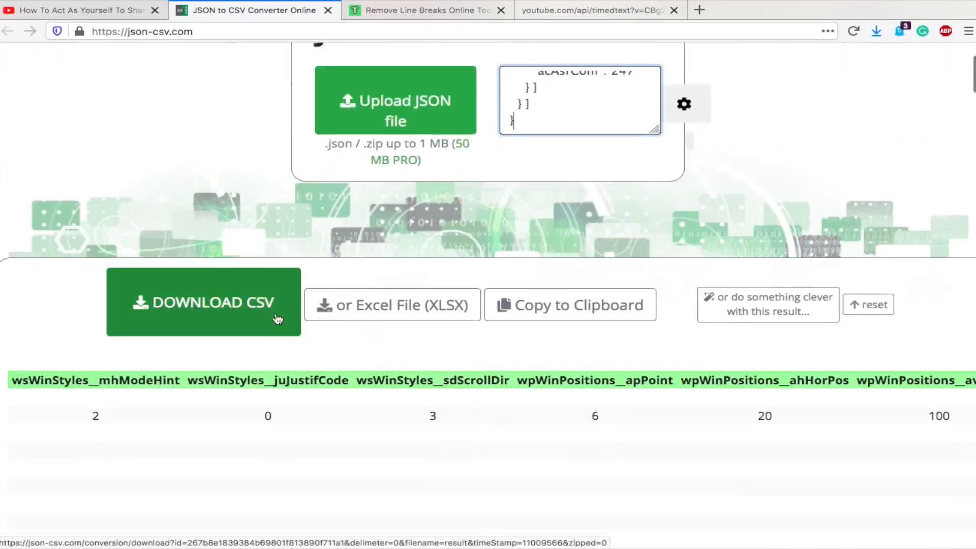
mouse_move(392, 305)
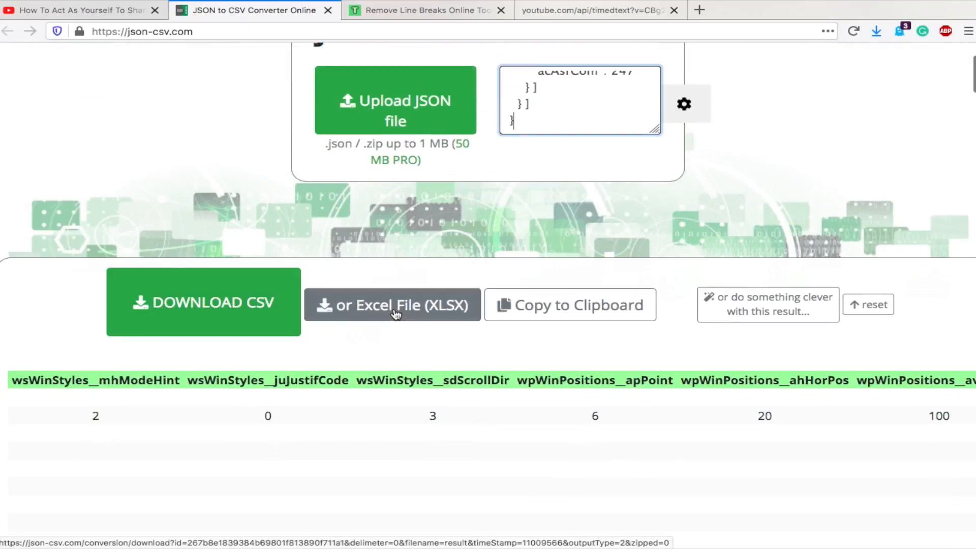
click(393, 304)
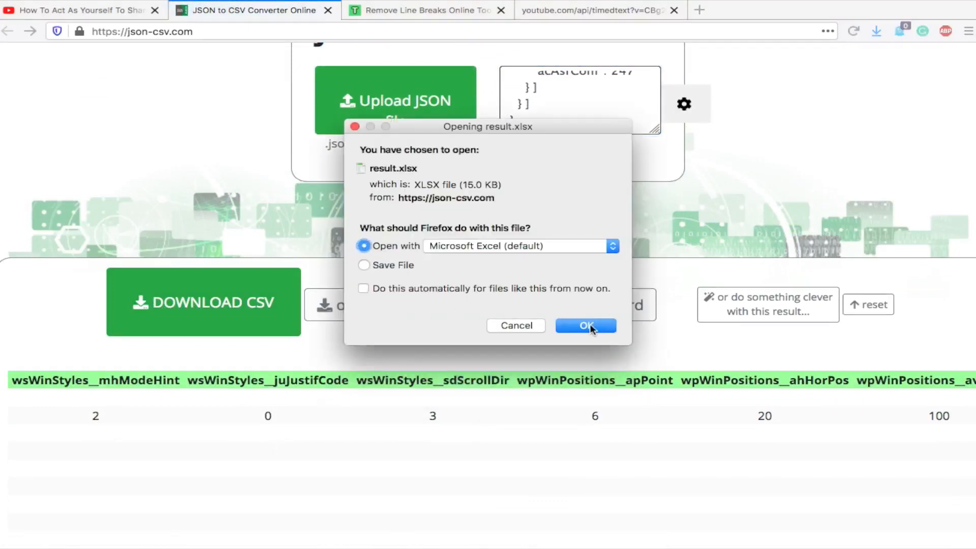
click(584, 325)
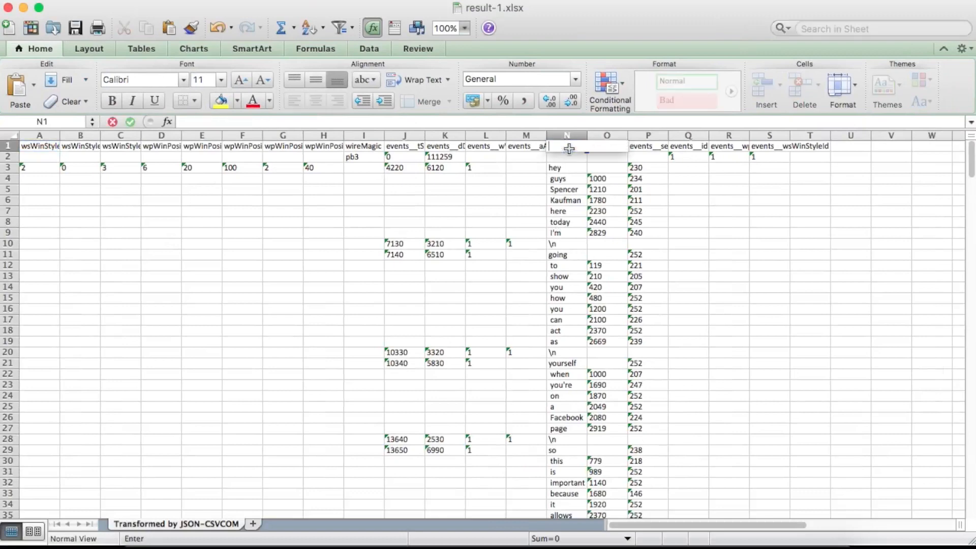
- Select column N (events_segs_utf8) of caption words in result-1.xlsx
click(565, 167)
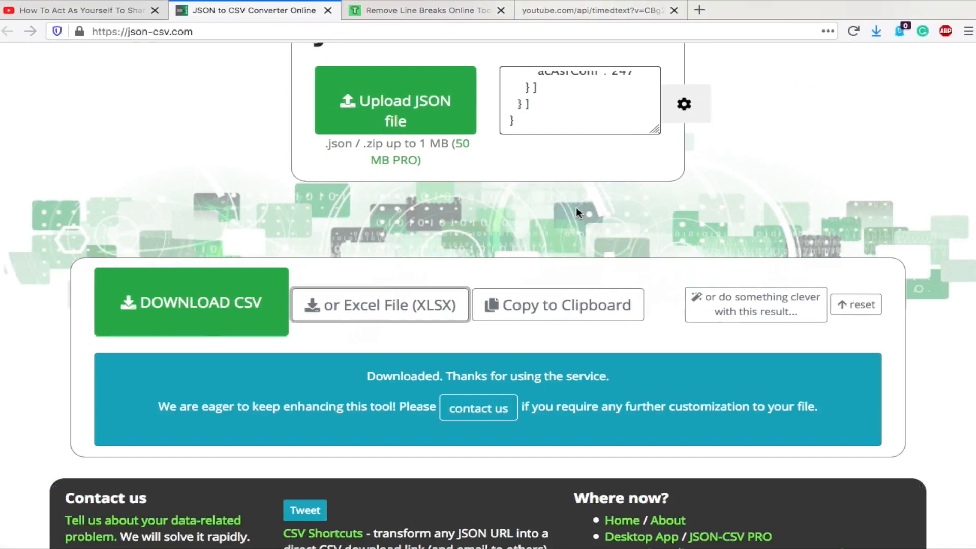
- Run TextFixer's Remove Line Breaks on the pasted caption words to join them into one block
click(427, 10)
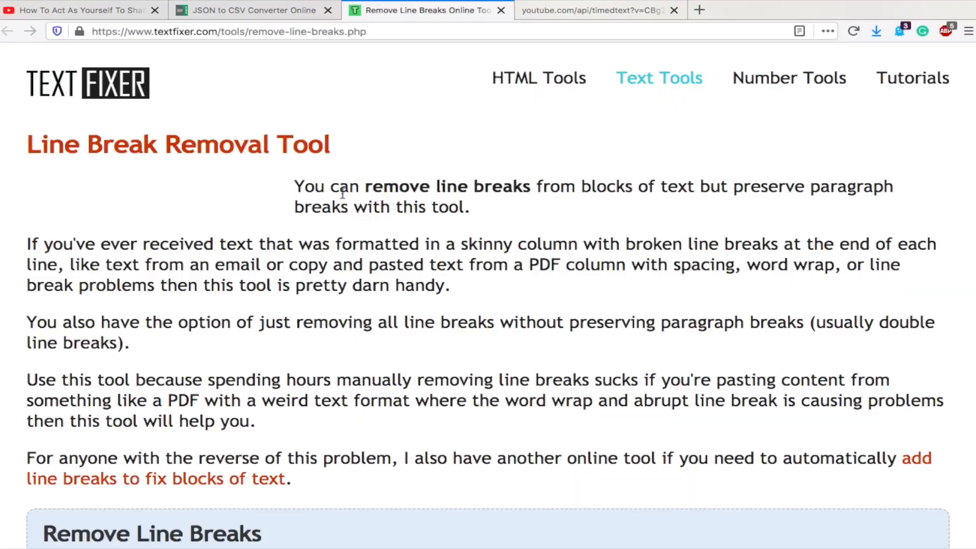
mouse_move(207, 53)
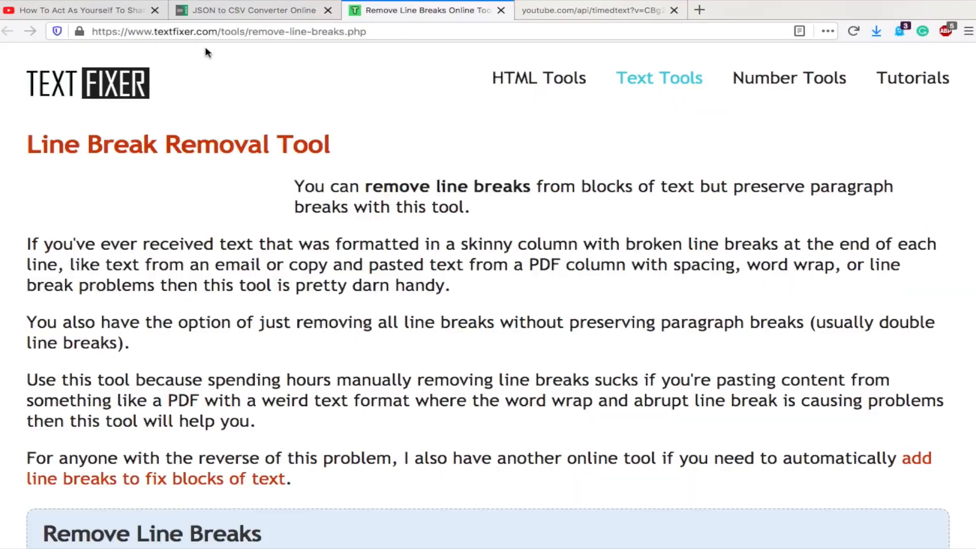
mouse_move(228, 166)
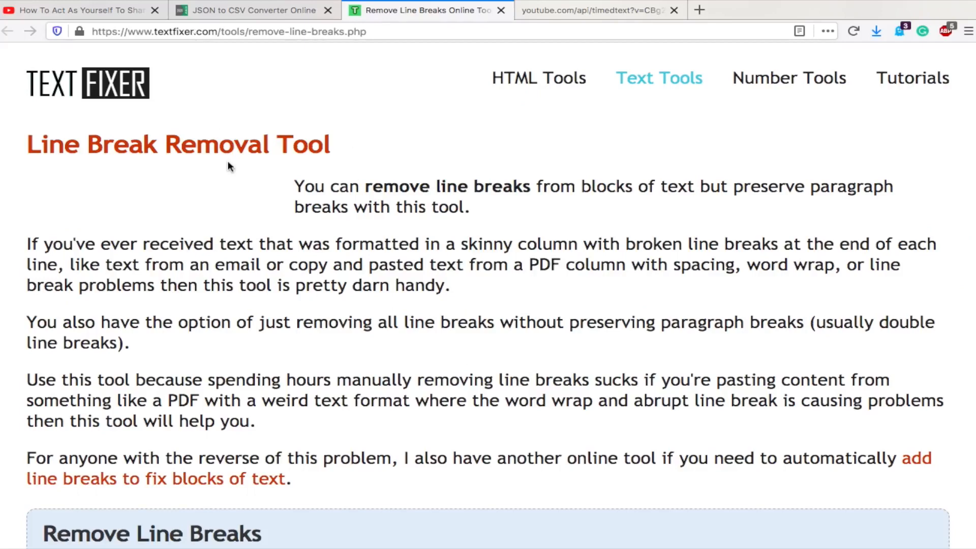
scroll(down, 3)
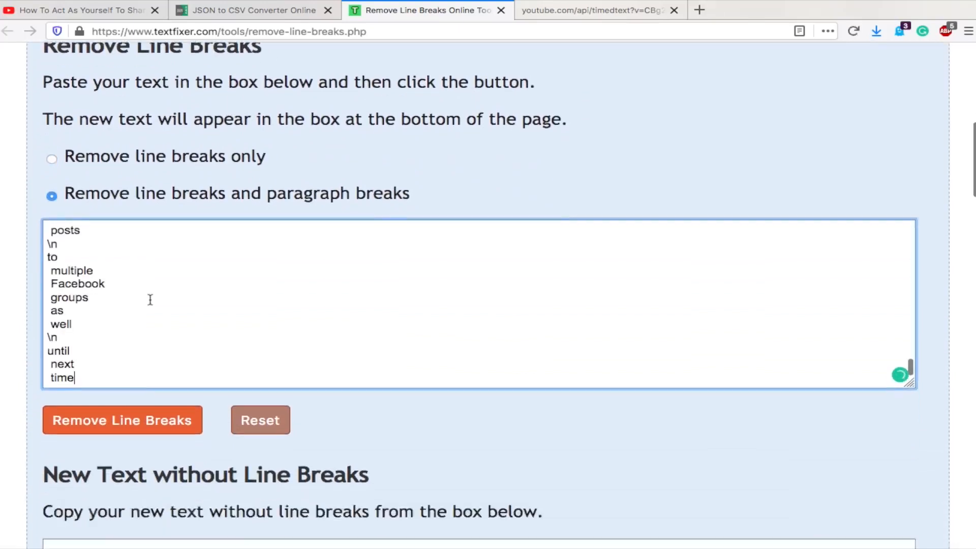
click(122, 419)
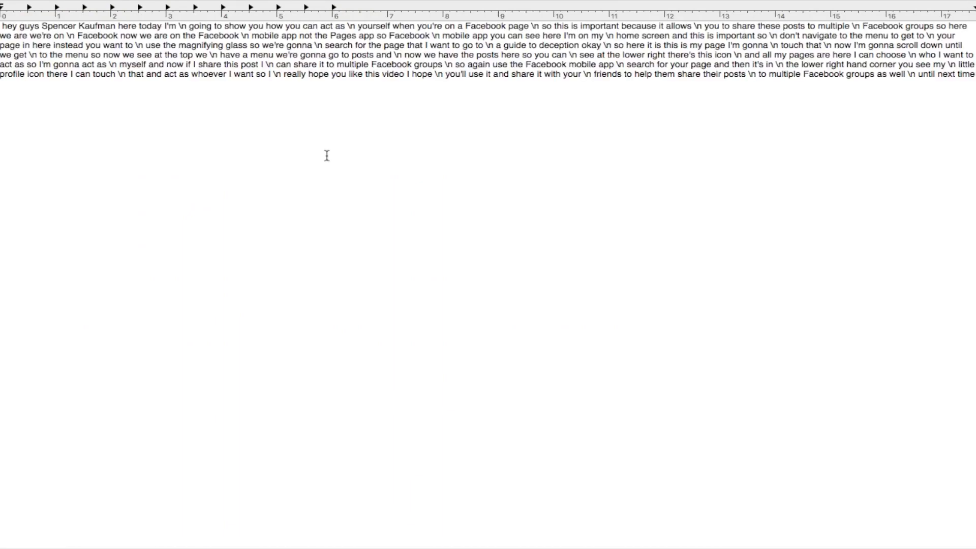
mouse_move(217, 70)
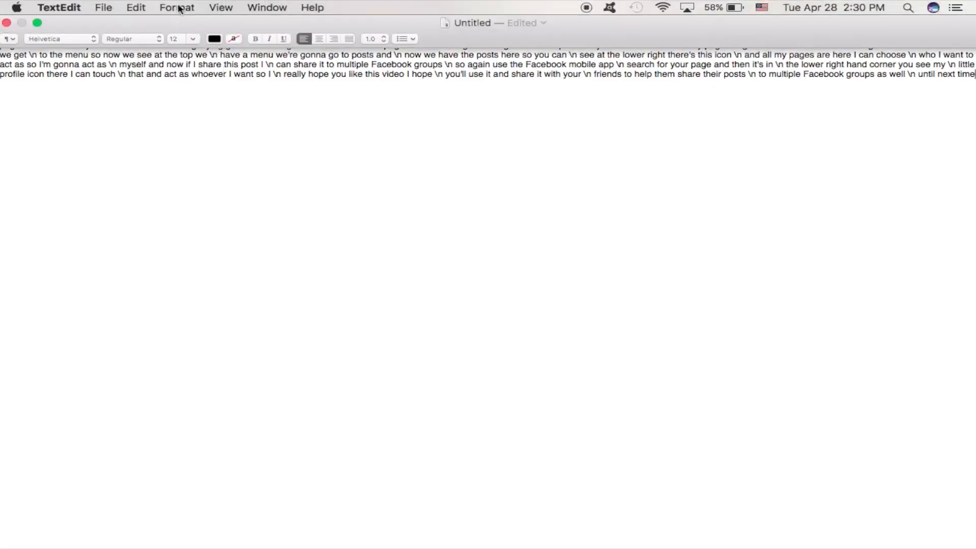
- Convert the pasted transcript to plain text via Format > Make Plain Text and confirm
click(176, 6)
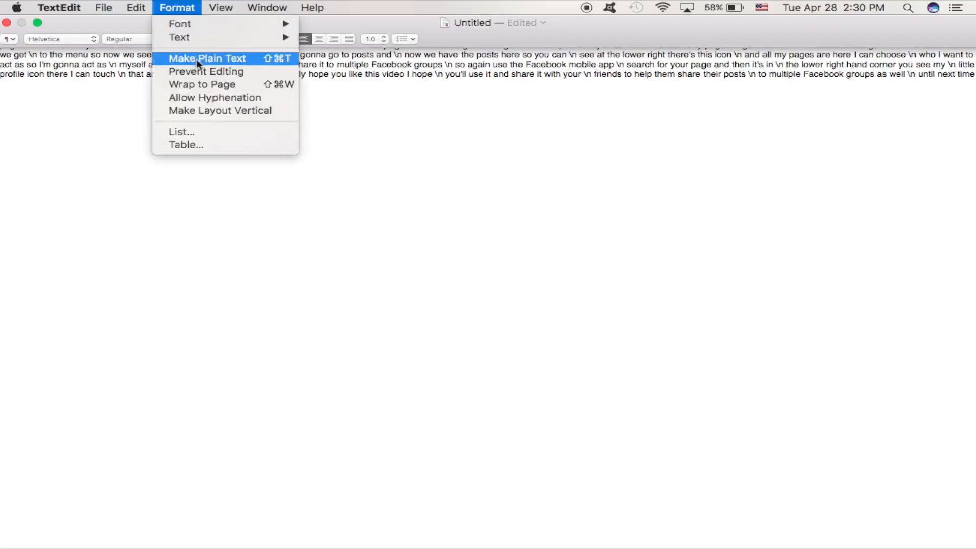
click(208, 57)
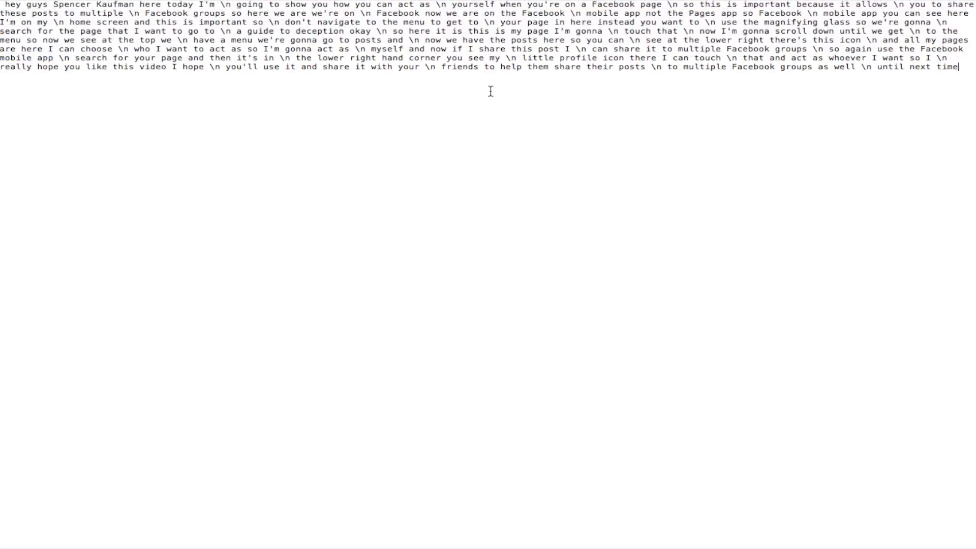
key(cmd+f)
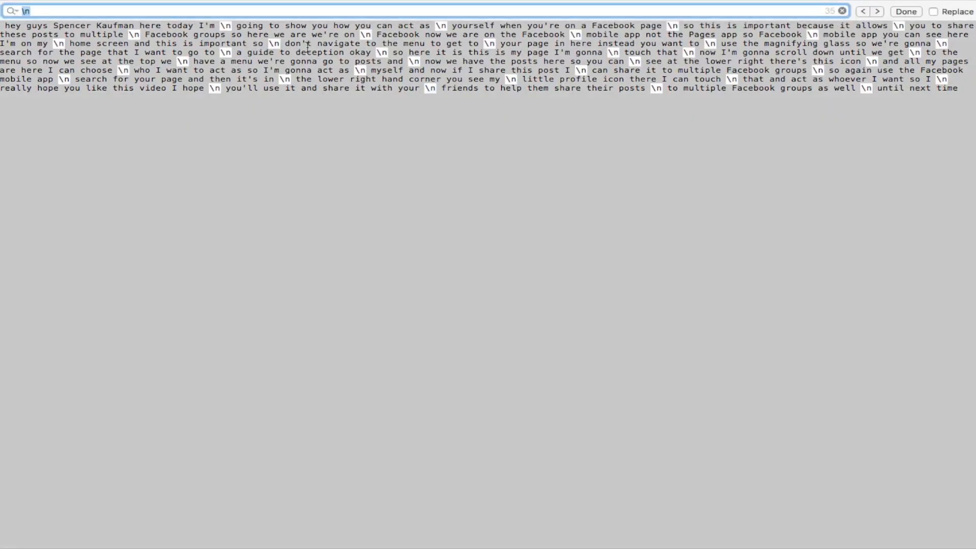
mouse_move(101, 13)
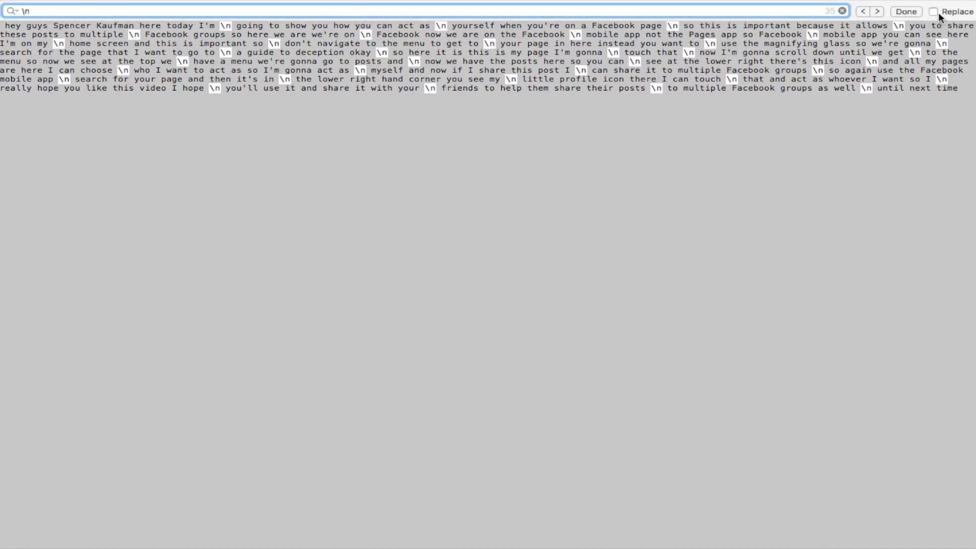
- Search for the literal \n marker and enable Replace with an empty replacement
click(935, 11)
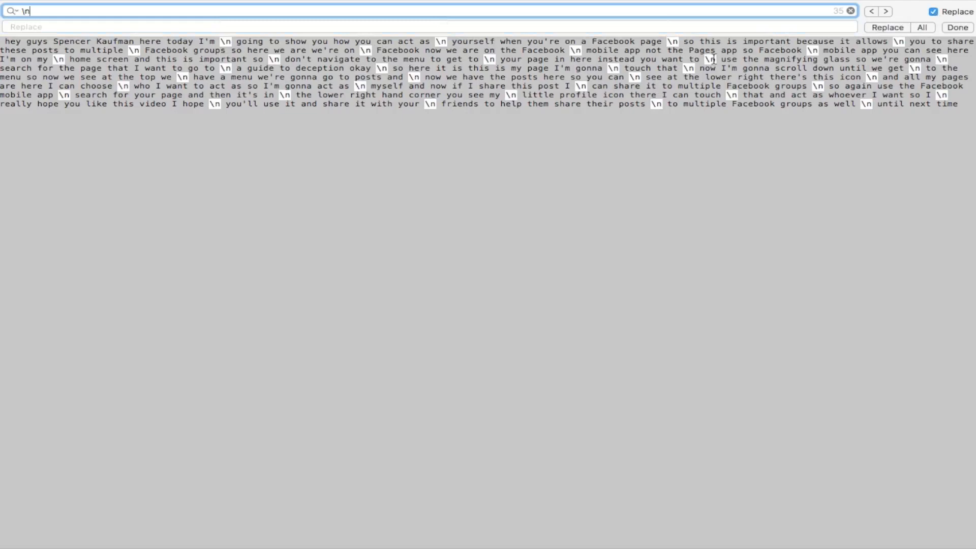
mouse_move(744, 28)
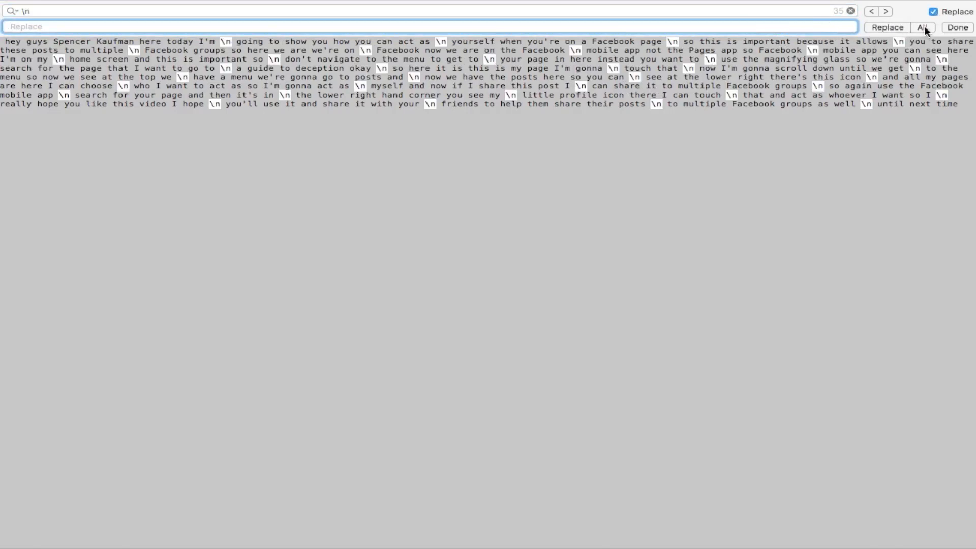
- Replace all 35 \n markers with nothing and select the misheard surname to correct it
click(921, 27)
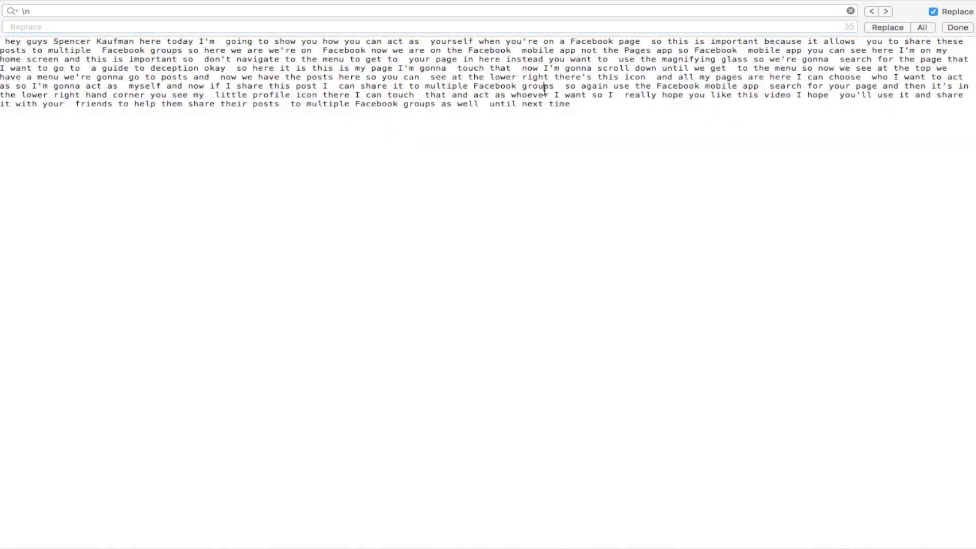
double_click(114, 41)
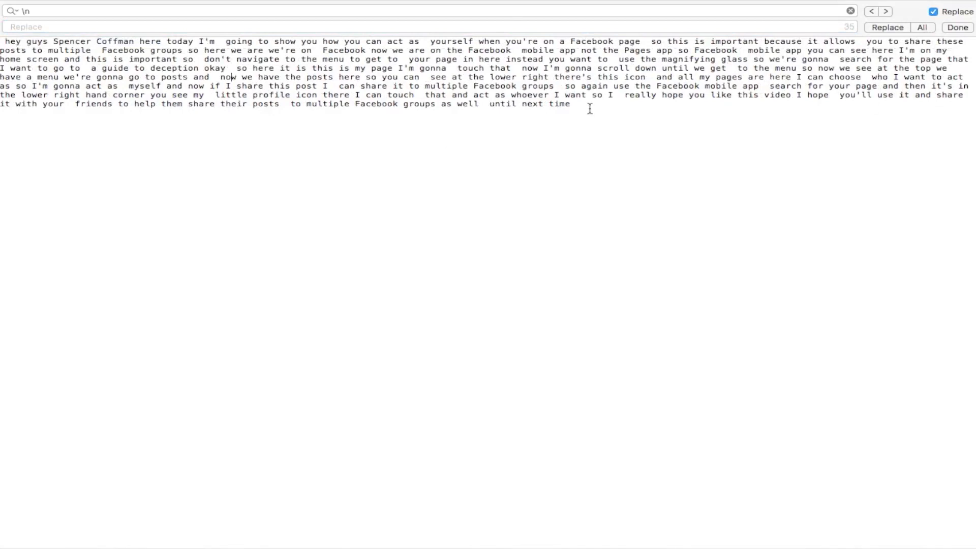
mouse_move(239, 86)
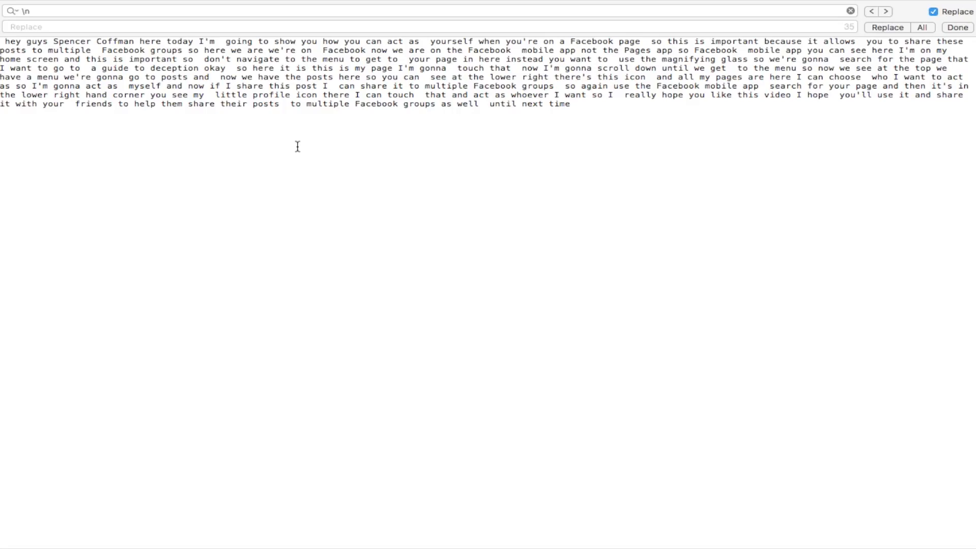
click(568, 103)
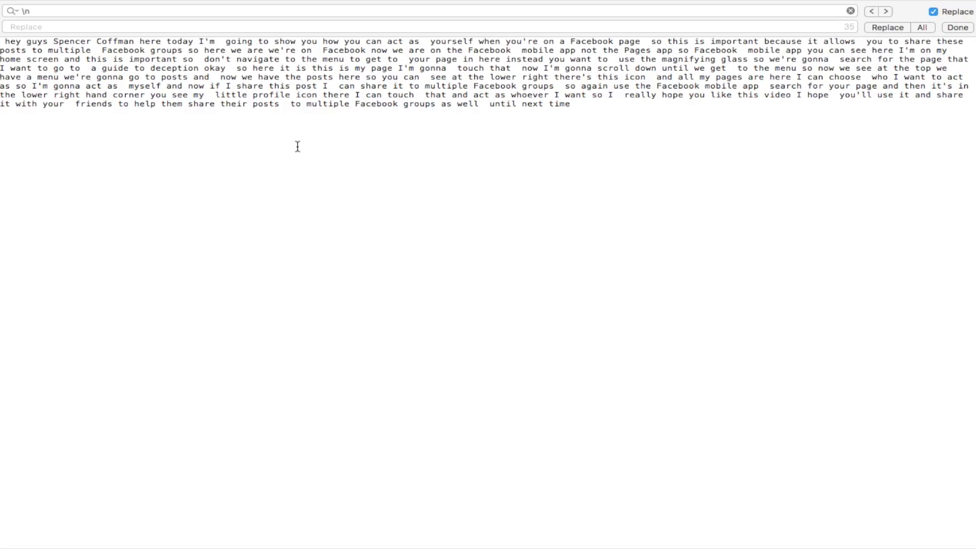
click(566, 104)
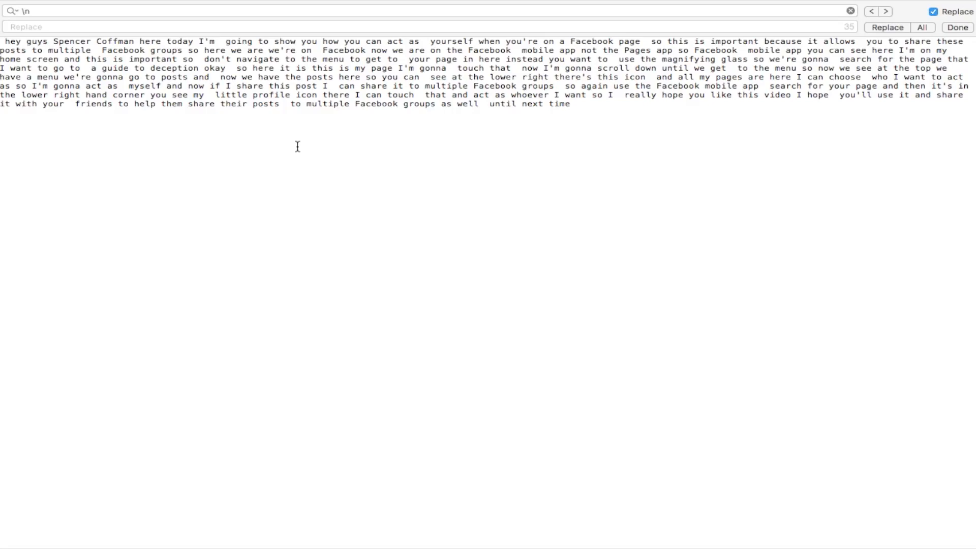
click(566, 103)
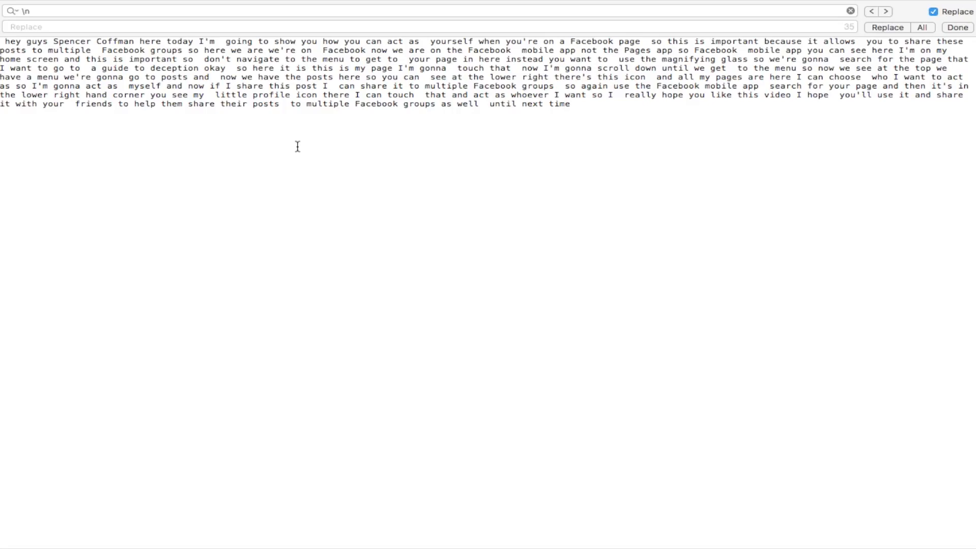
click(568, 103)
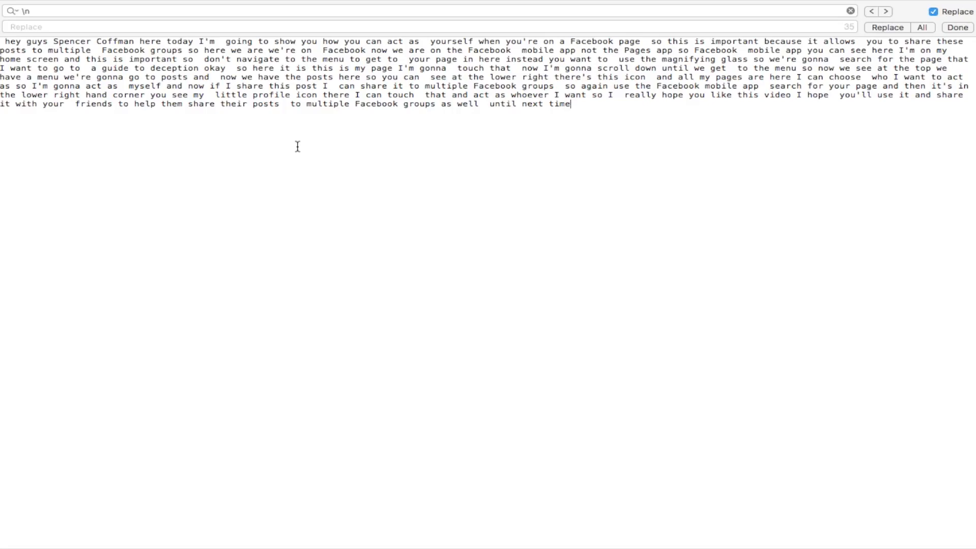